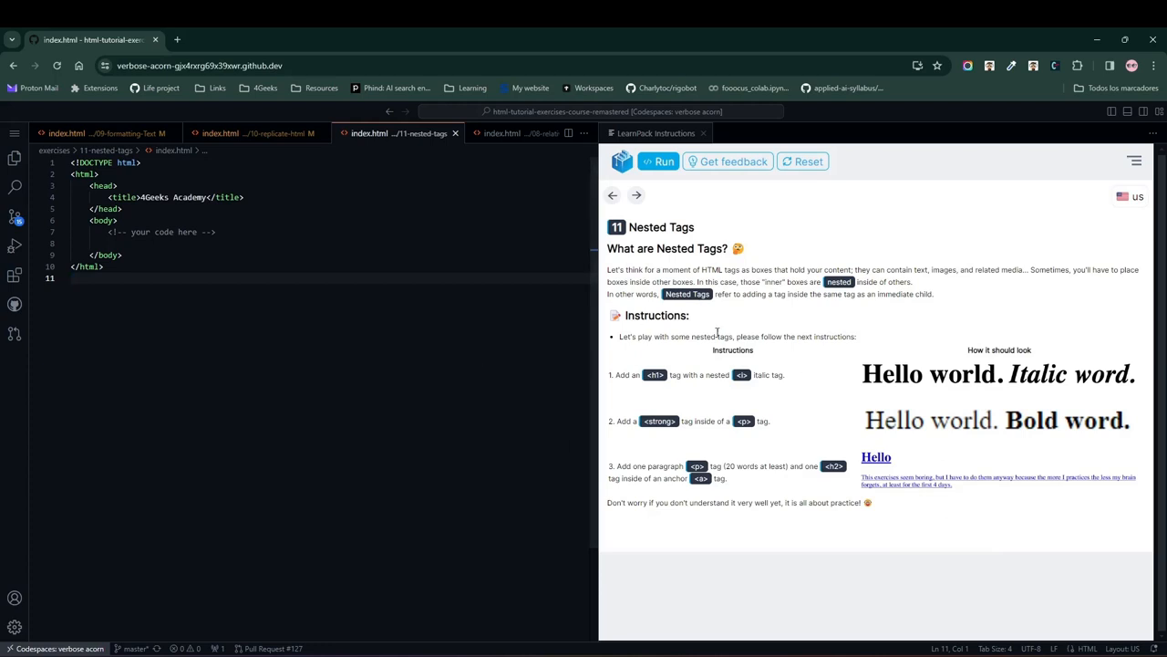
mouse_move(939, 303)
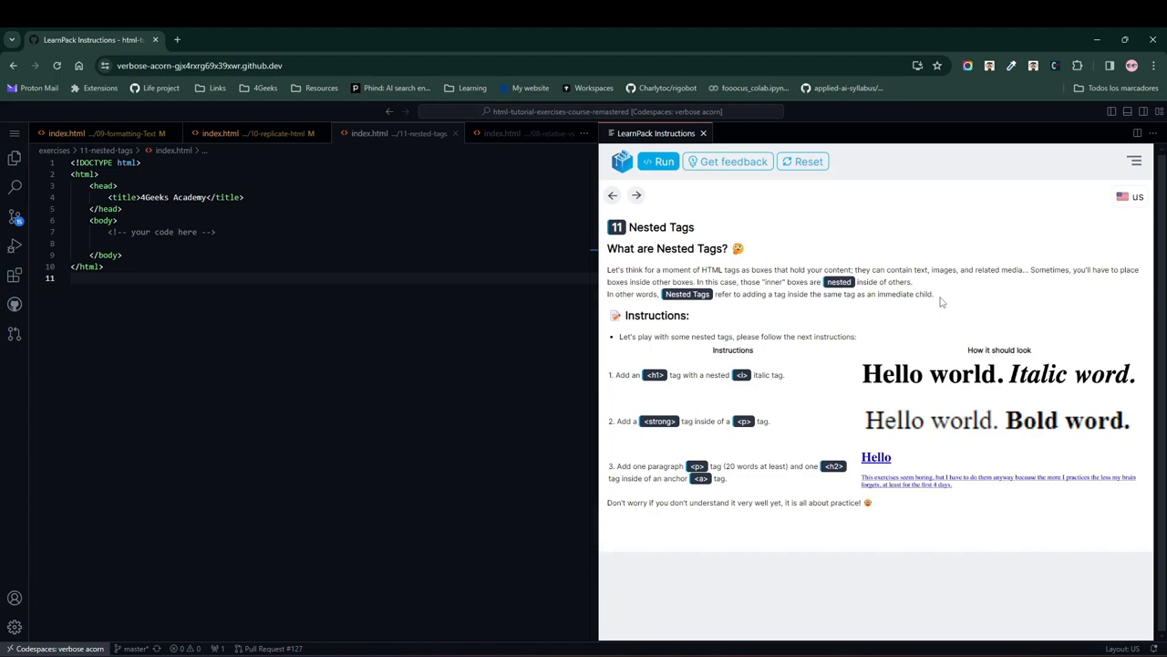
Start a blank line inside the body below the comment in index.html.
click(171, 244)
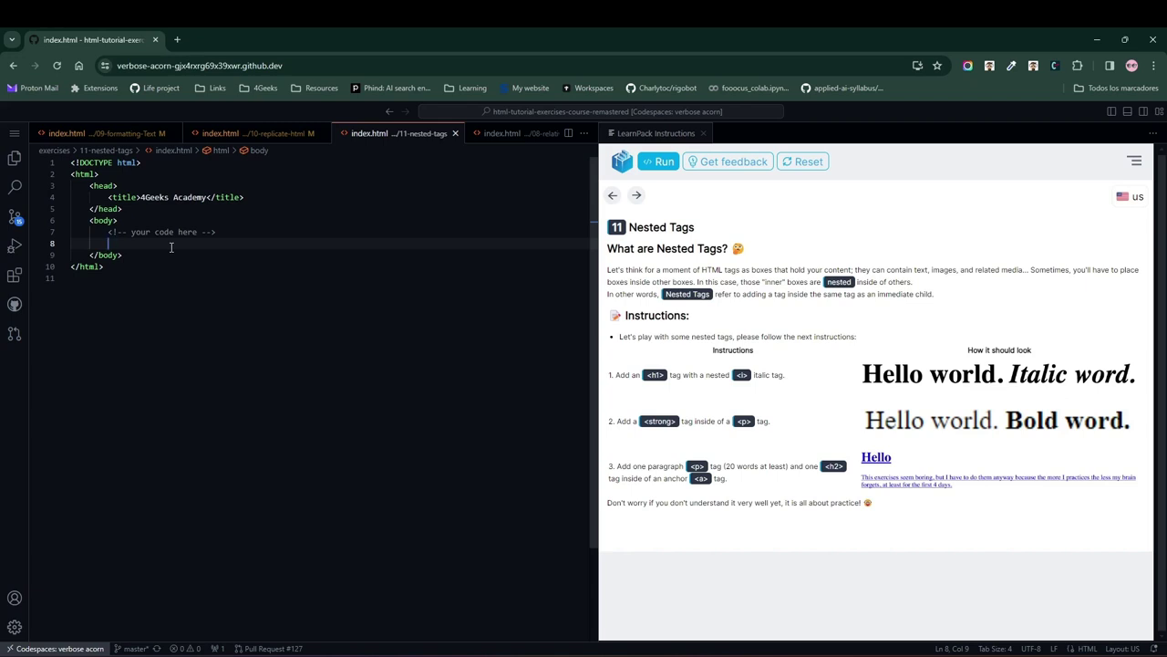
mouse_move(708, 400)
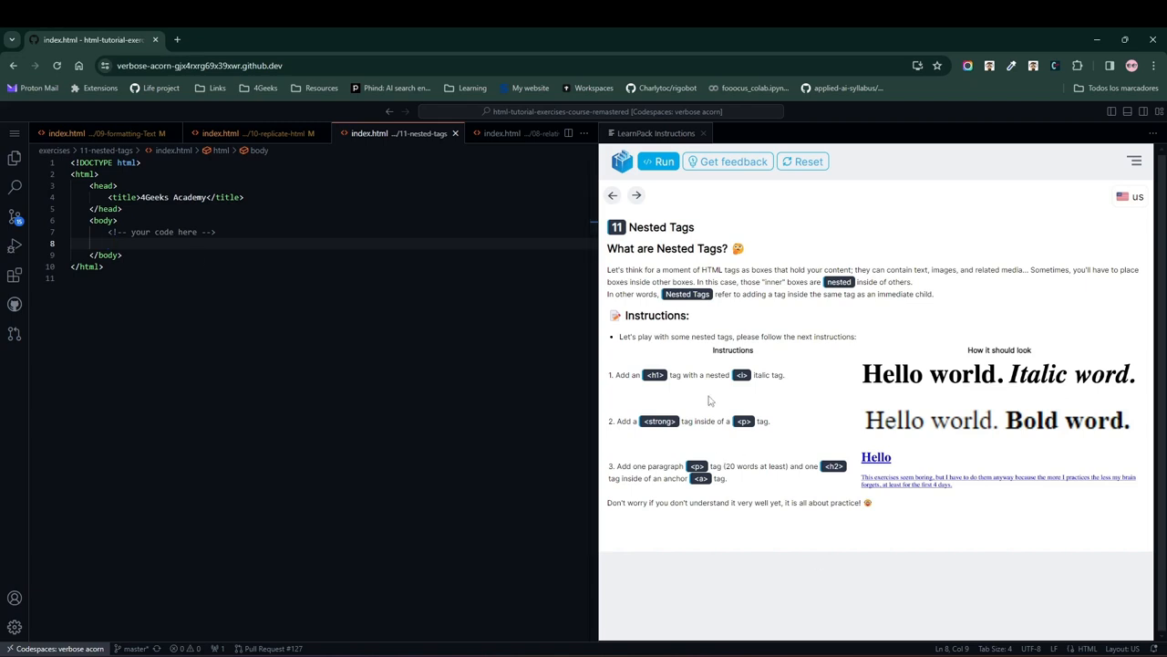
mouse_move(1001, 405)
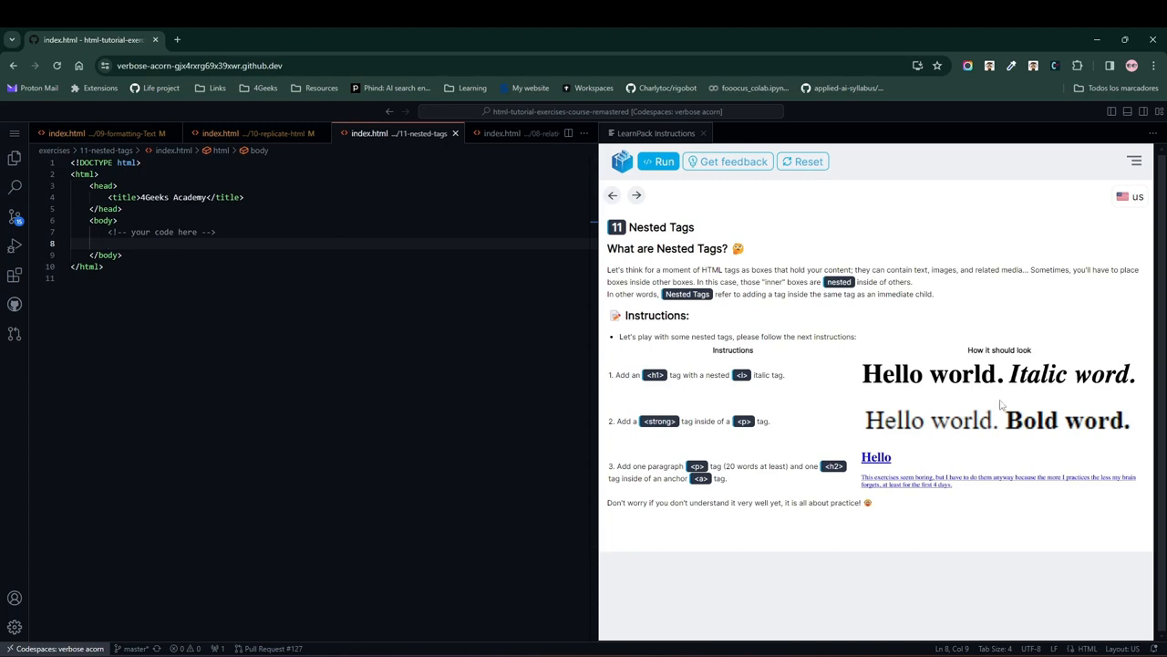
mouse_move(704, 416)
text(<h1></h1>)
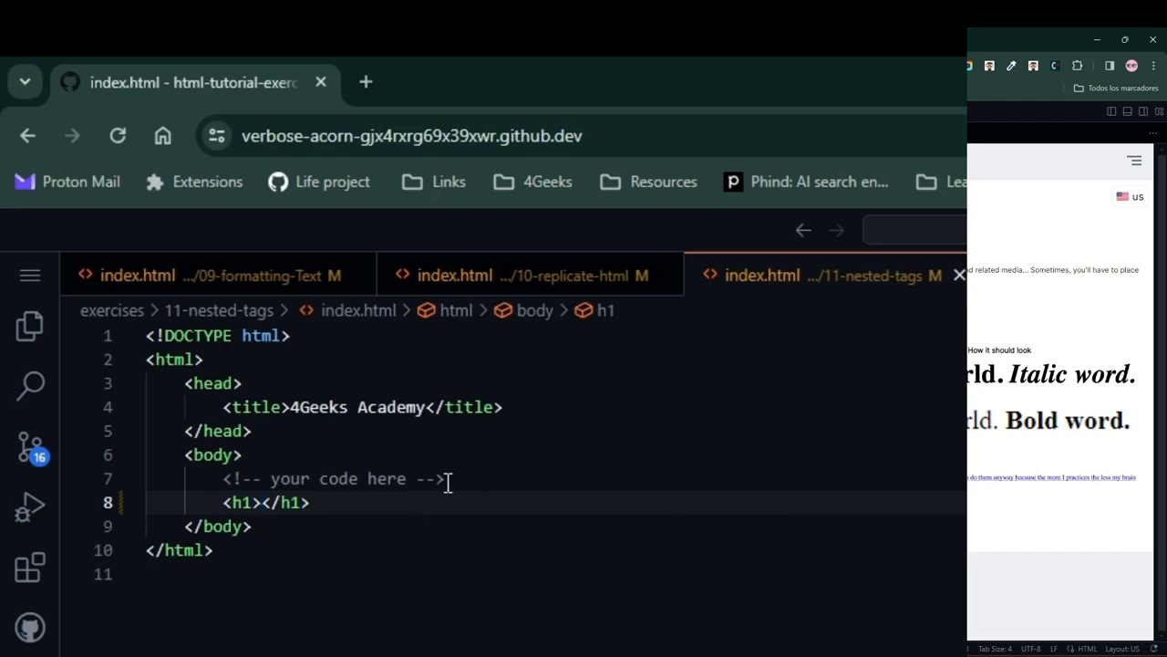
Write an h1 'Hello World.' with a nested italic 'Italic word' and check it in the preview.
text(Hello World.)
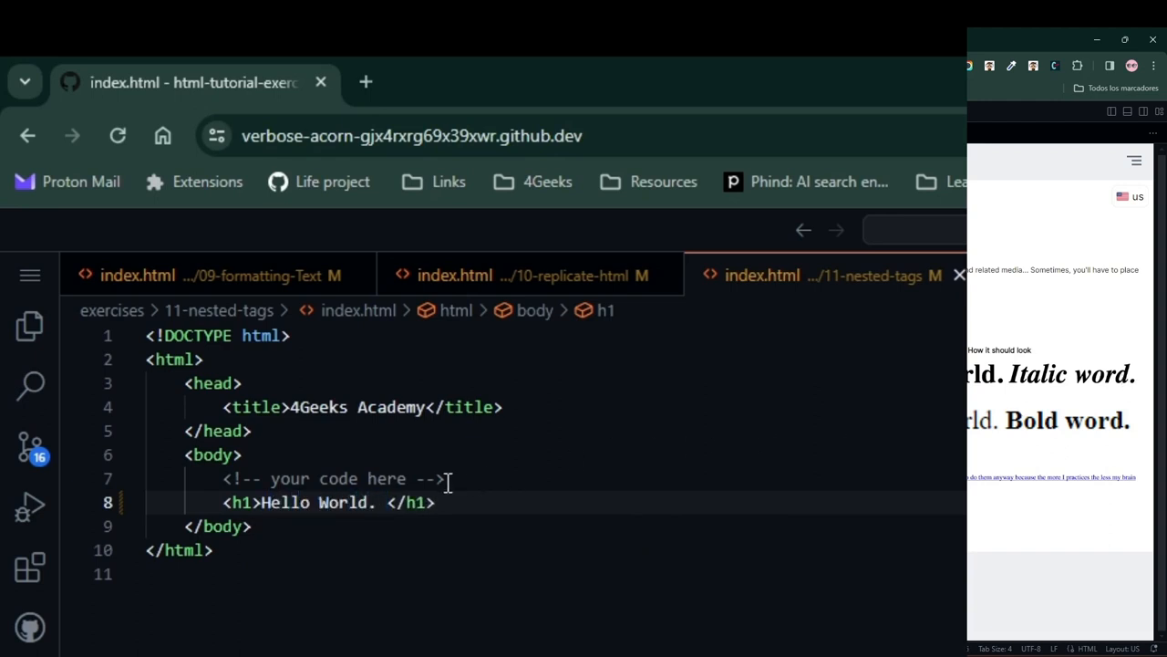
text(<i></i><)
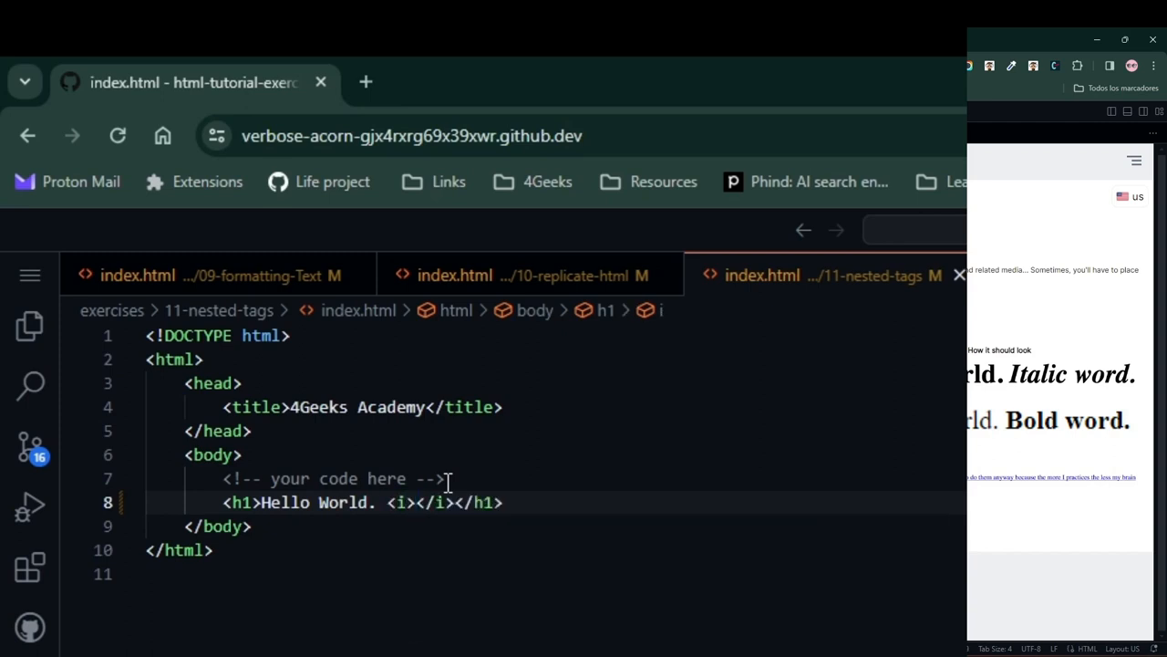
text(Italic word)
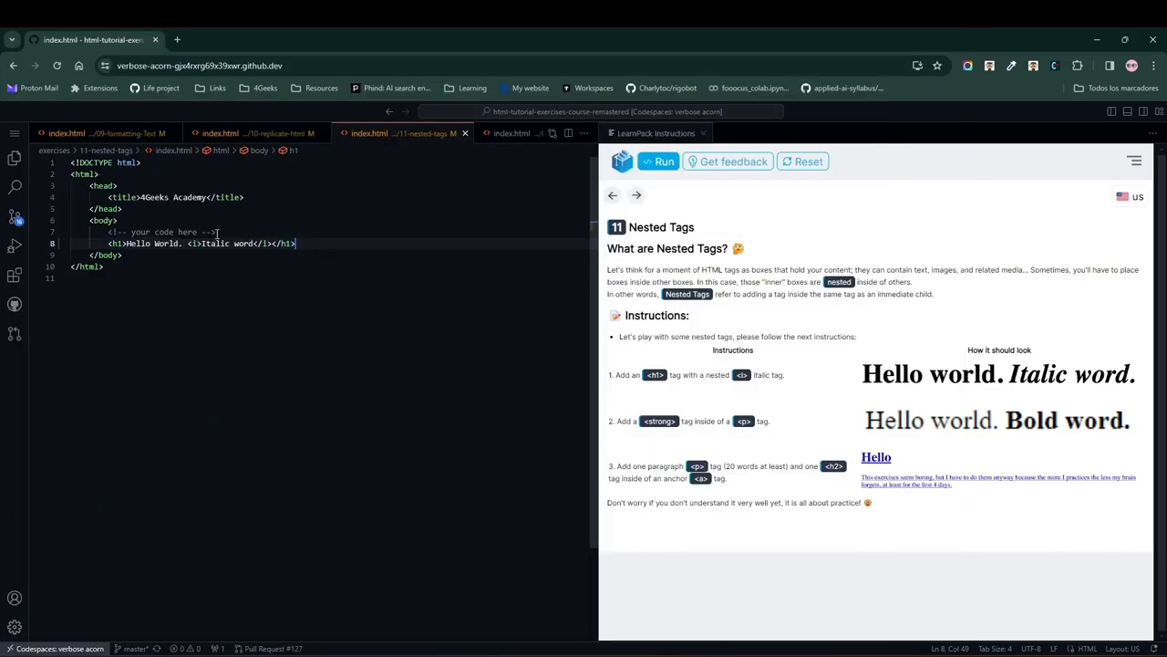
click(659, 161)
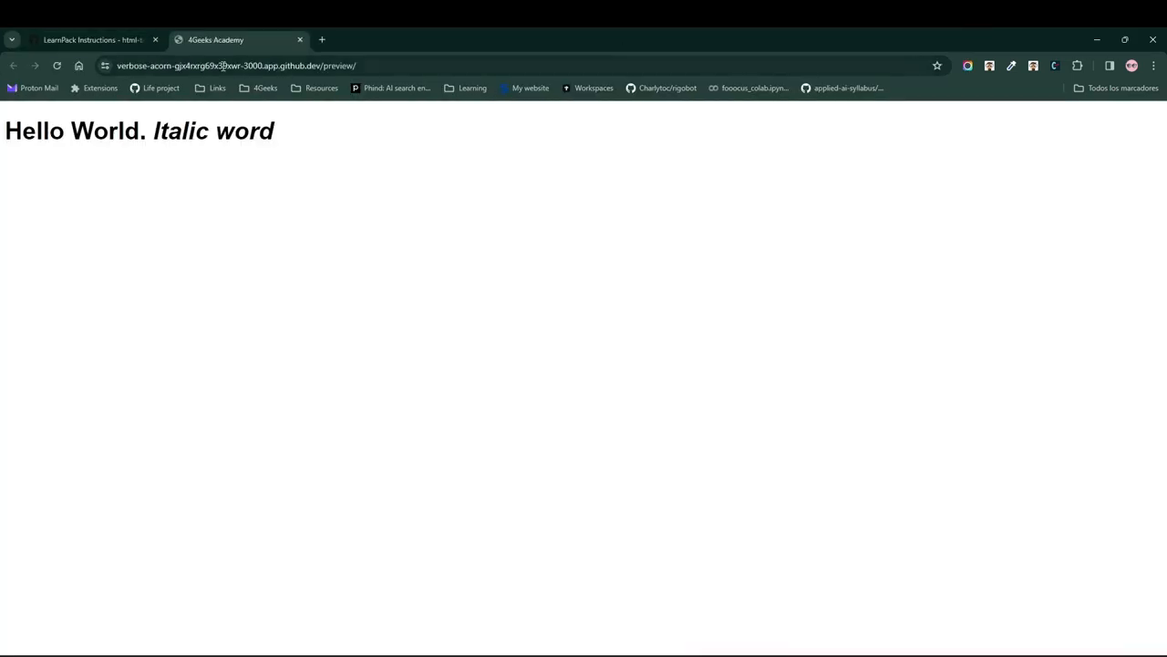
click(100, 40)
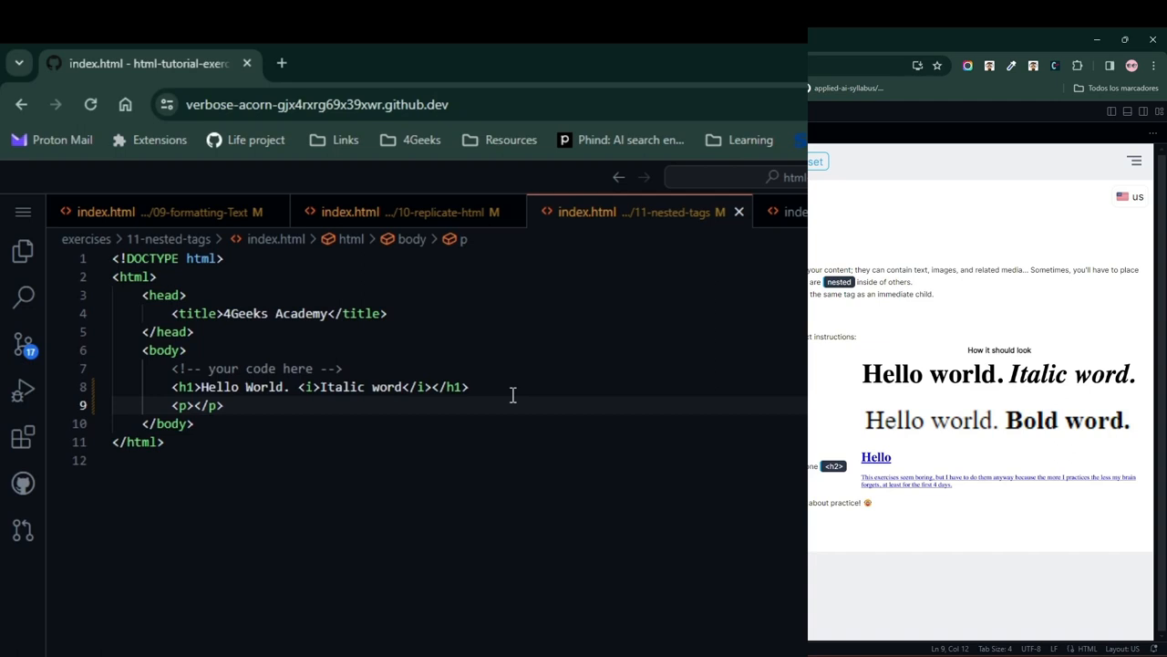
mouse_move(536, 394)
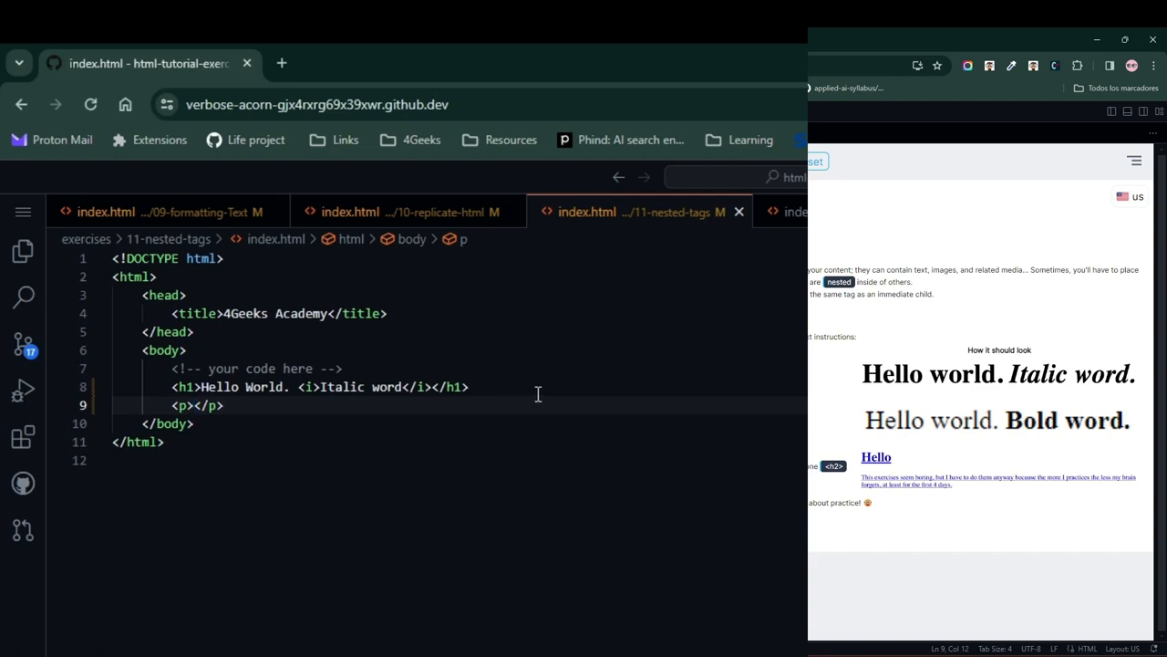
Write a paragraph 'Hello world.' with a nested strong 'Bold word' and confirm it in the preview.
text(Hello world)
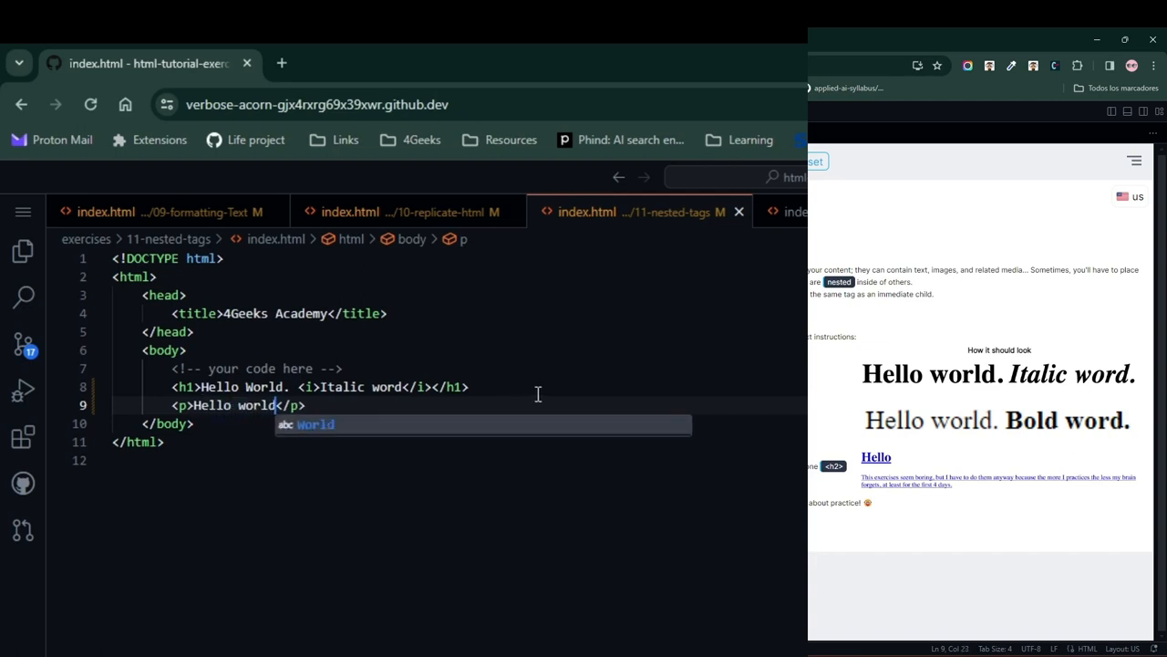
text(<st)
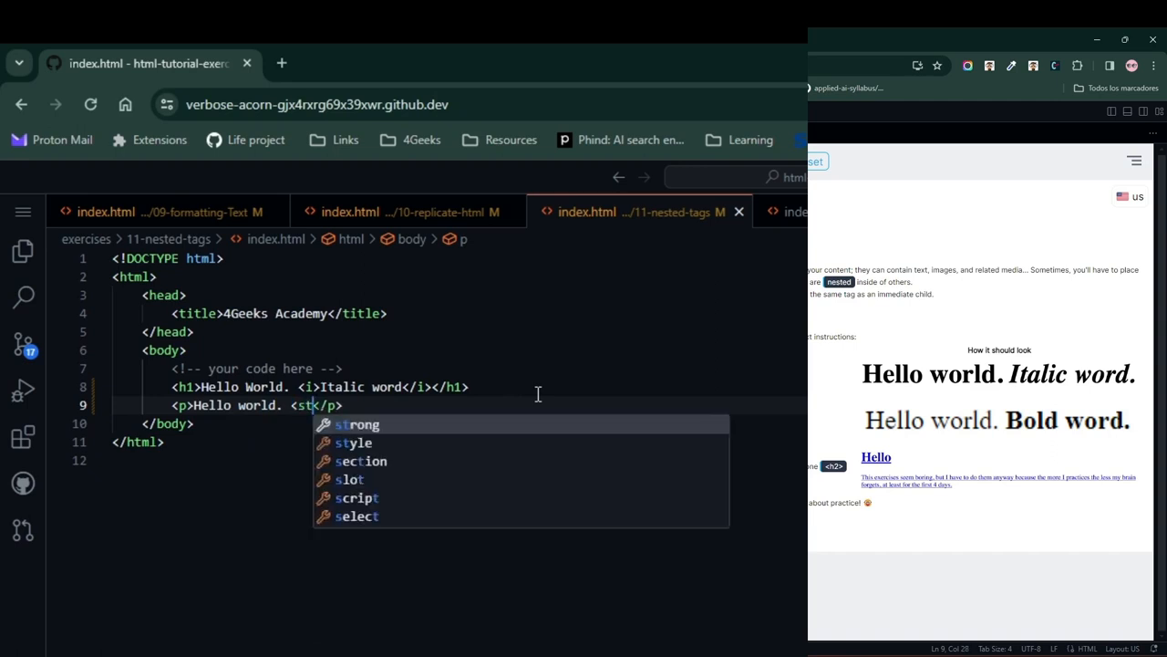
key(Enter)
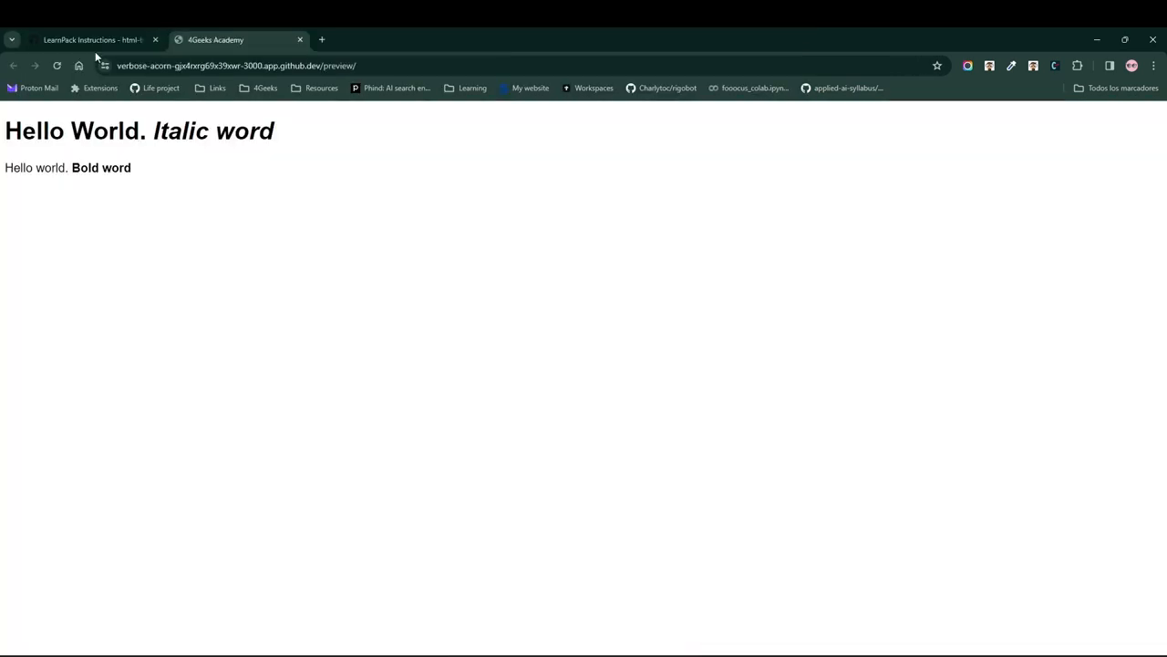
click(95, 40)
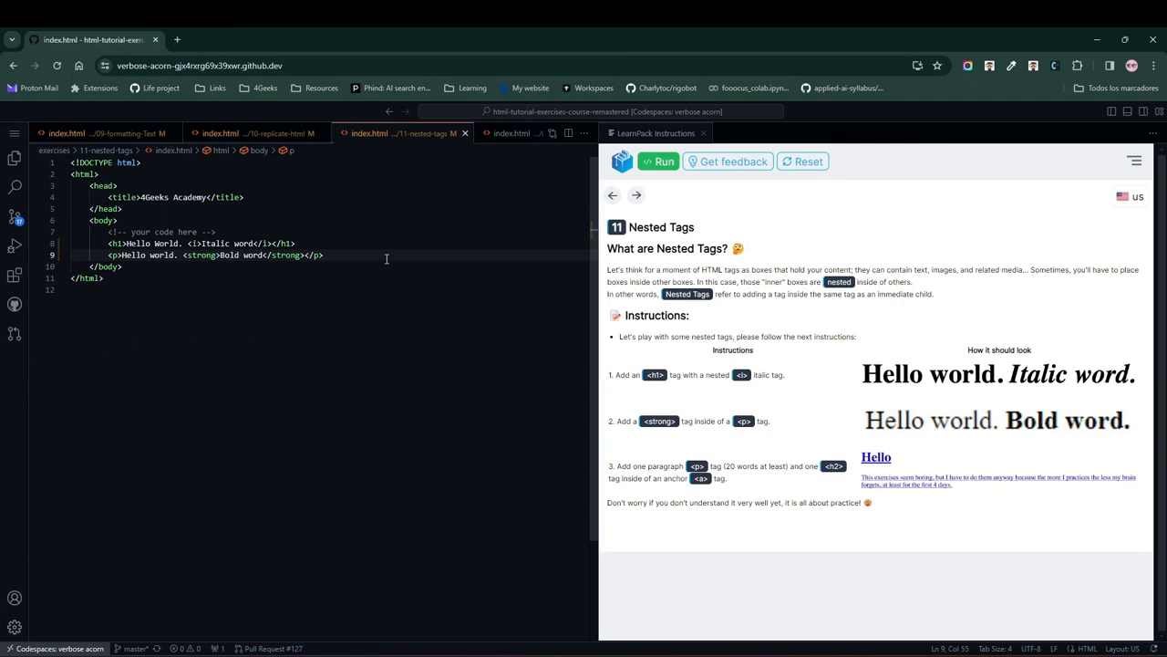
Add a link (href) wrapping an h2 'Hello' and a lorem ipsum paragraph.
key(Enter)
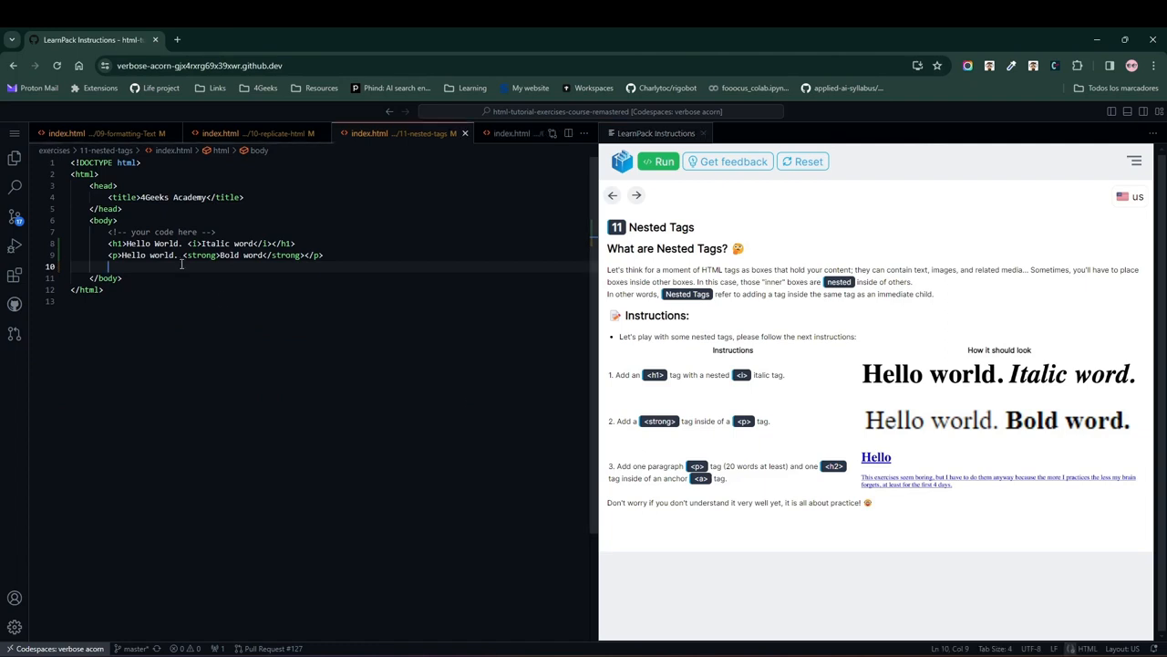
text(<a href=""></a>)
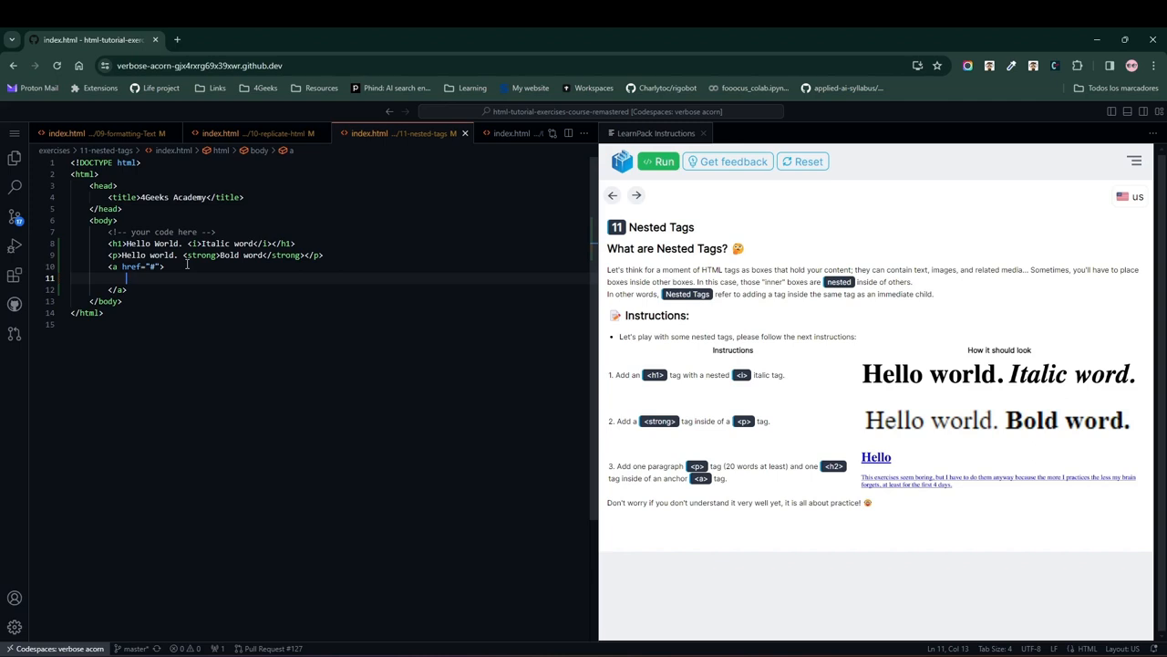
text(<h2></h2>)
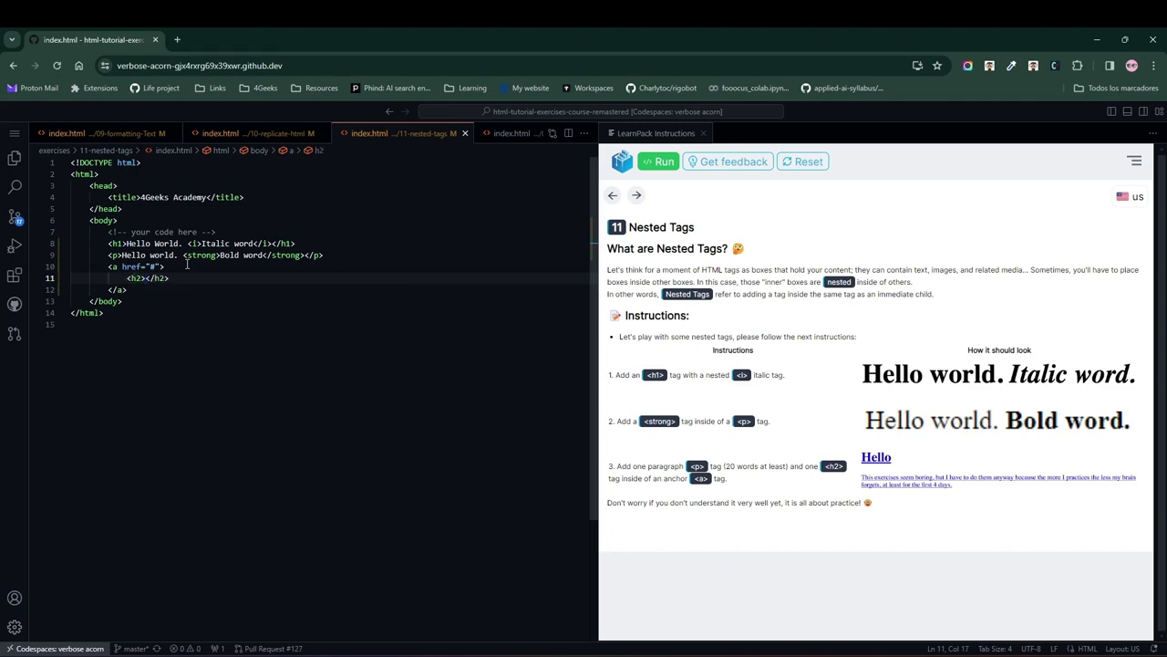
text(Hello)
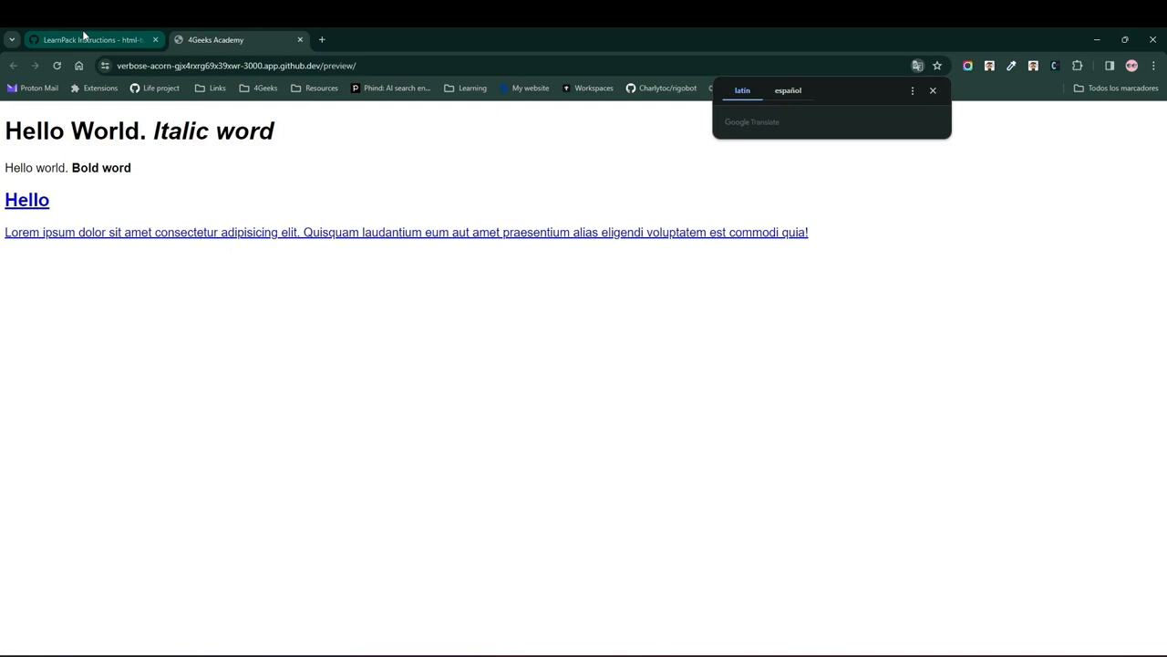
Check the preview and run the LearnPack tests so they all pass.
click(100, 38)
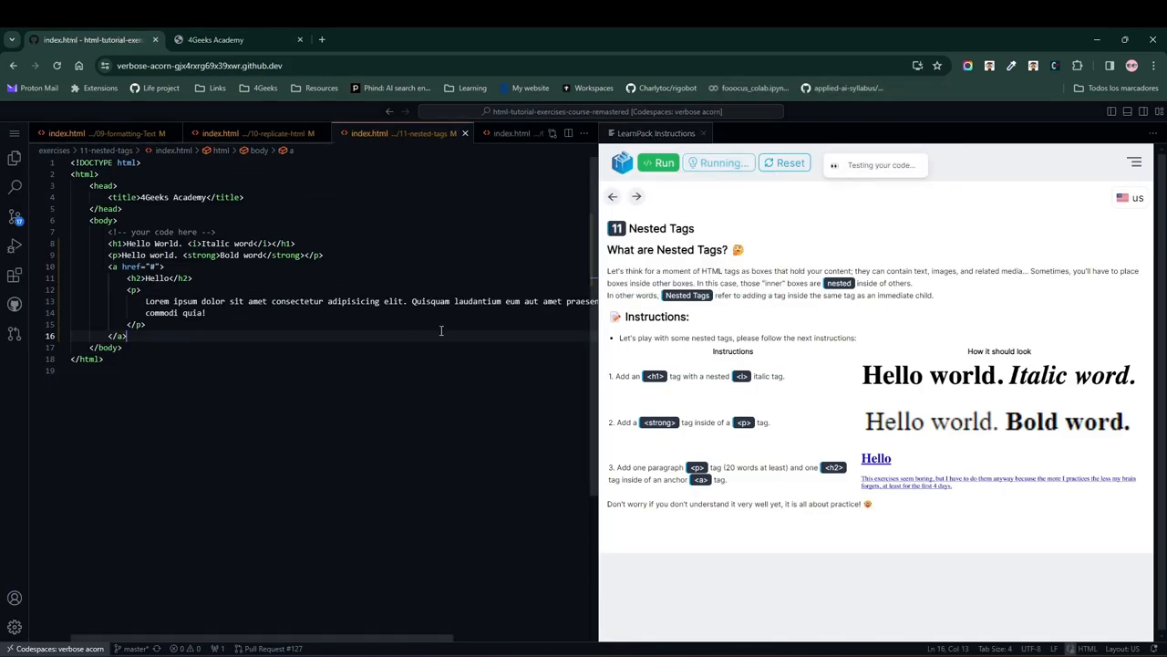
click(658, 162)
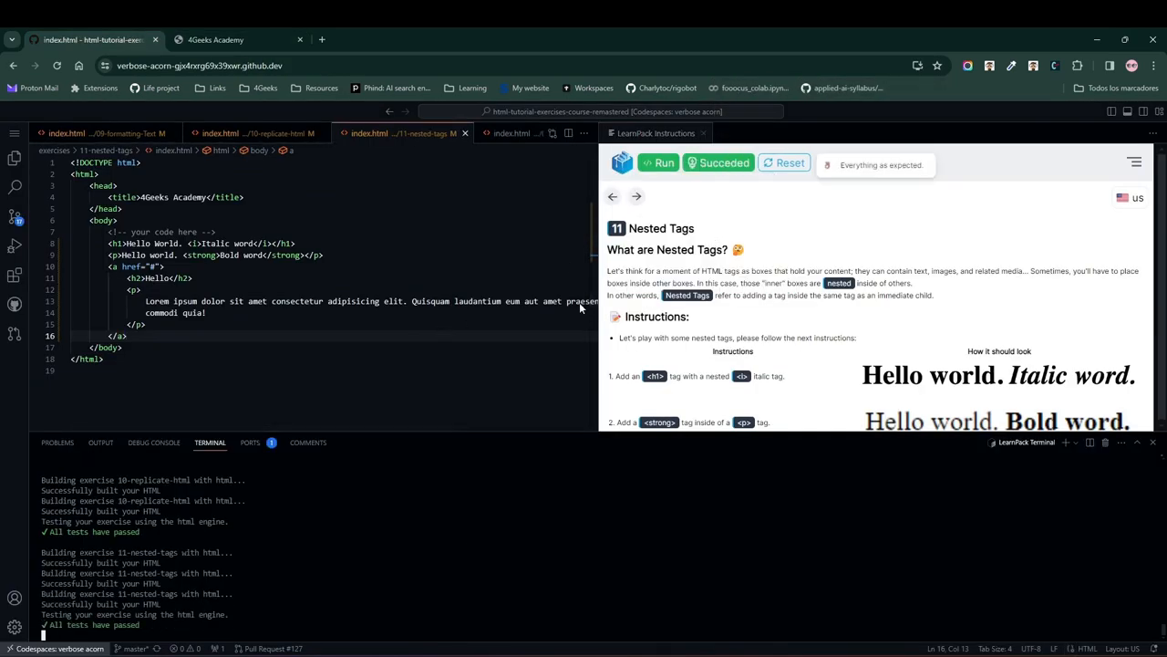